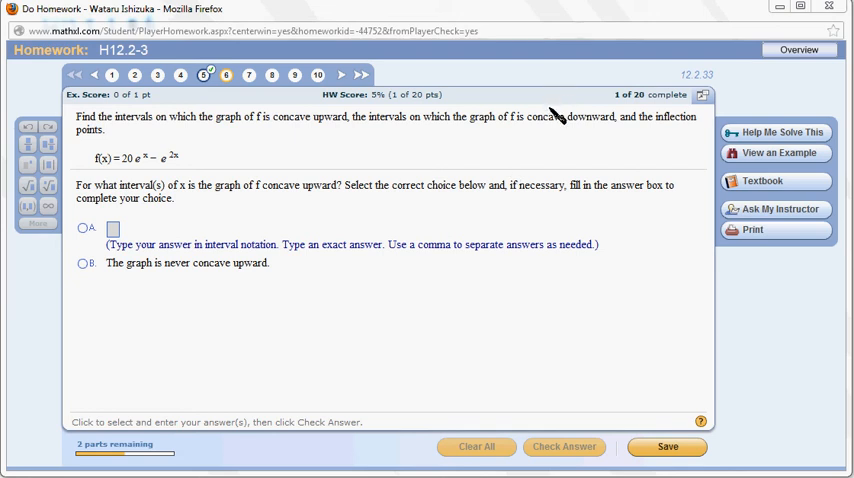
{"action": "mouse_move", "coordinate": [552, 124]}
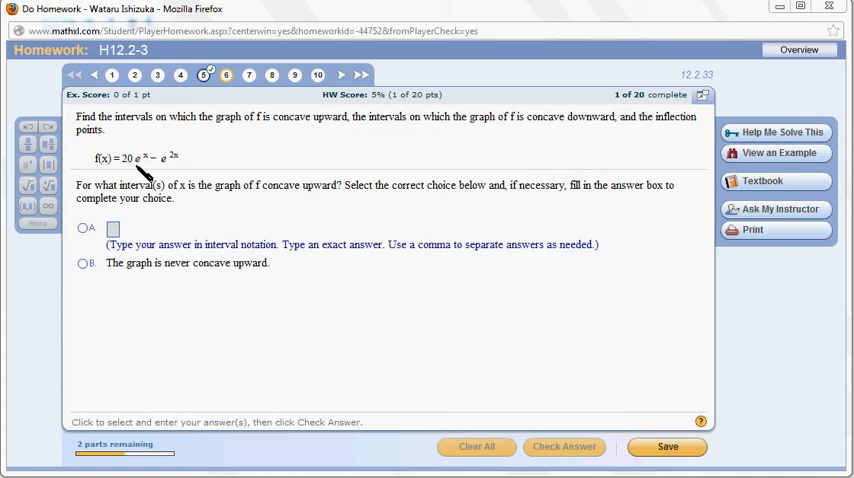
{"action": "mouse_move", "coordinate": [258, 170]}
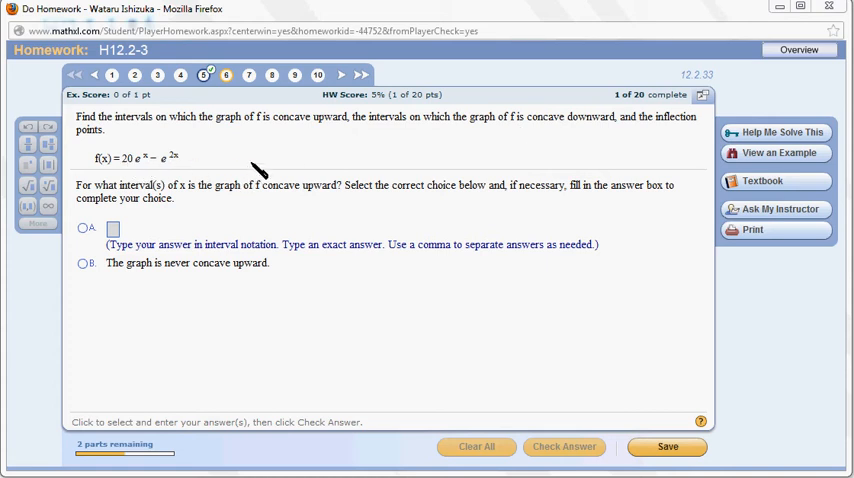
{"action": "mouse_move", "coordinate": [262, 168]}
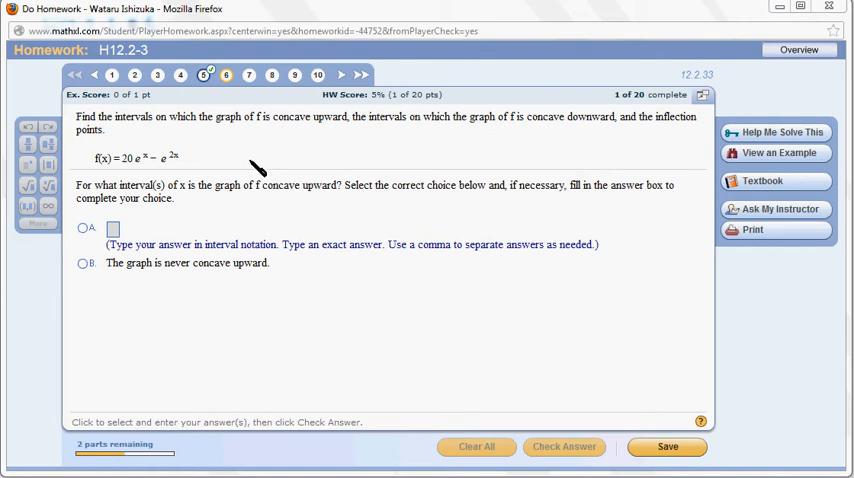
{"action": "mouse_move", "coordinate": [120, 96]}
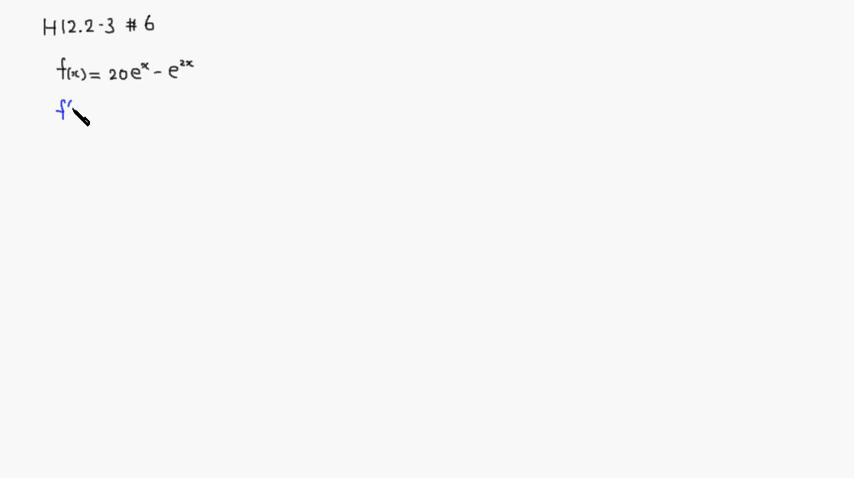
Write the heading H12.2-3 #6 and f(x) = 20e^x − e^2x, beginning f'(x)
{"action": "type", "text": "(x"}
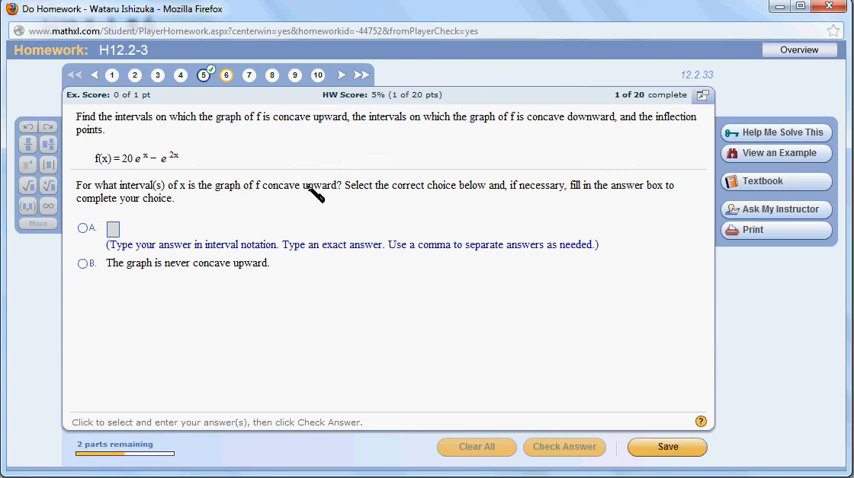
Answer the concave-up interval as (−∞, ln(5)) with option A and submit it
{"action": "left_click", "coordinate": [82, 236]}
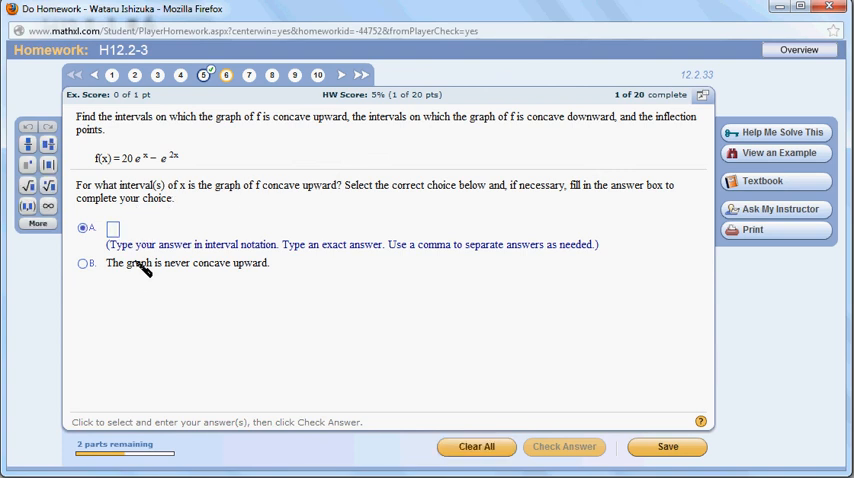
{"action": "mouse_move", "coordinate": [192, 248]}
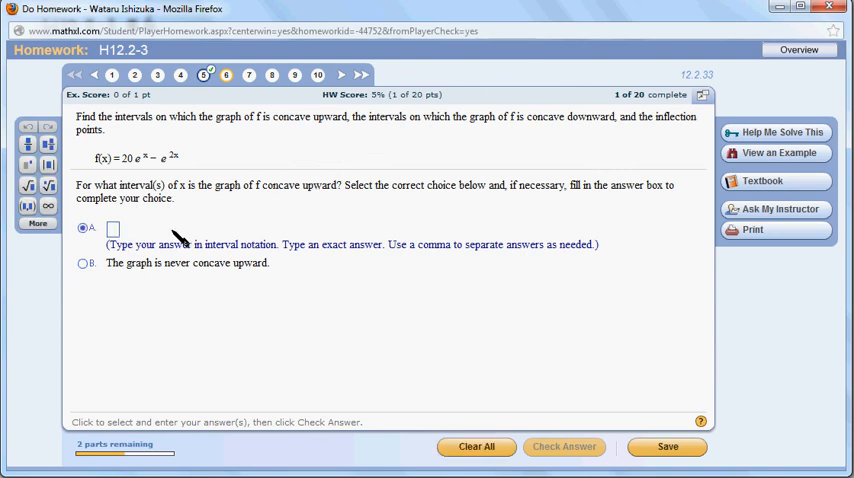
{"action": "left_click", "coordinate": [118, 228]}
{"action": "type", "text": "(-∞"}
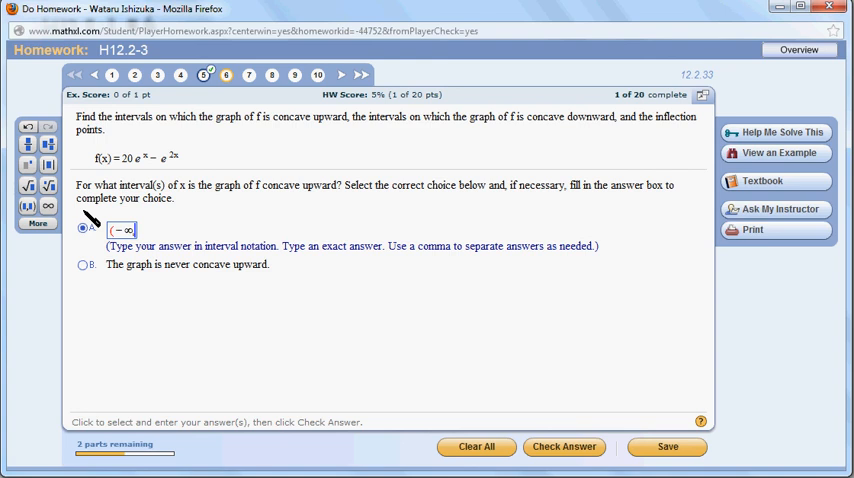
{"action": "type", "text": "ln(5))"}
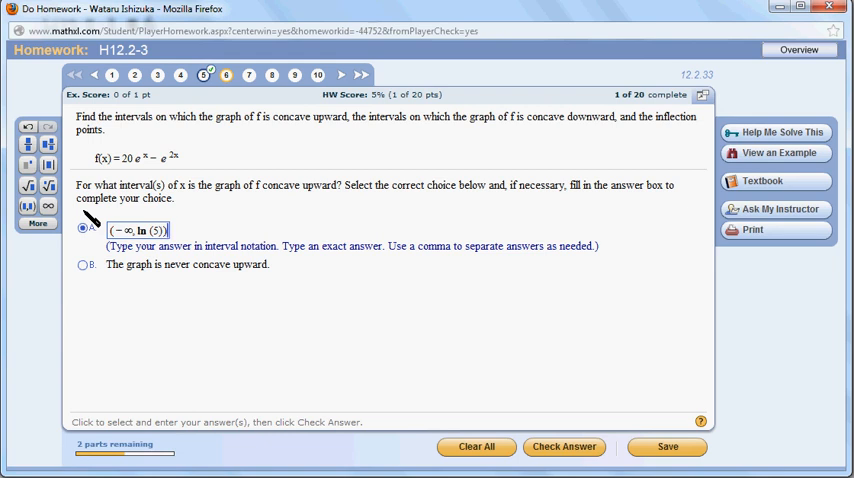
{"action": "mouse_move", "coordinate": [564, 448]}
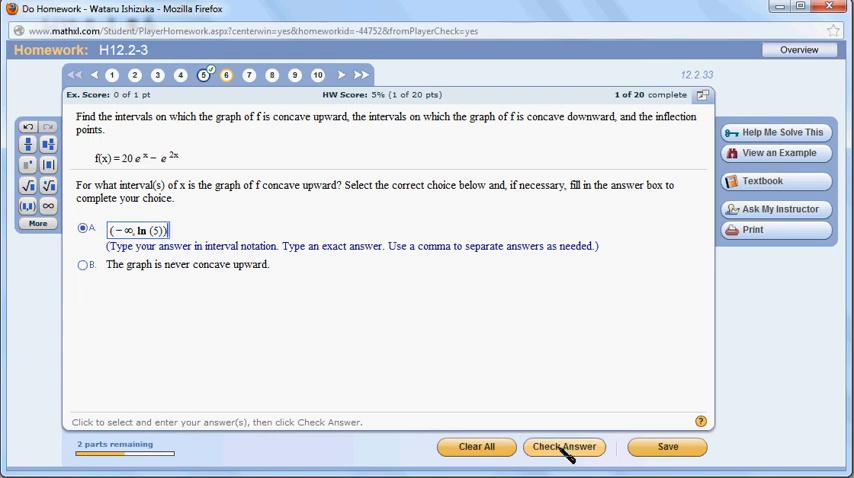
{"action": "left_click", "coordinate": [564, 448]}
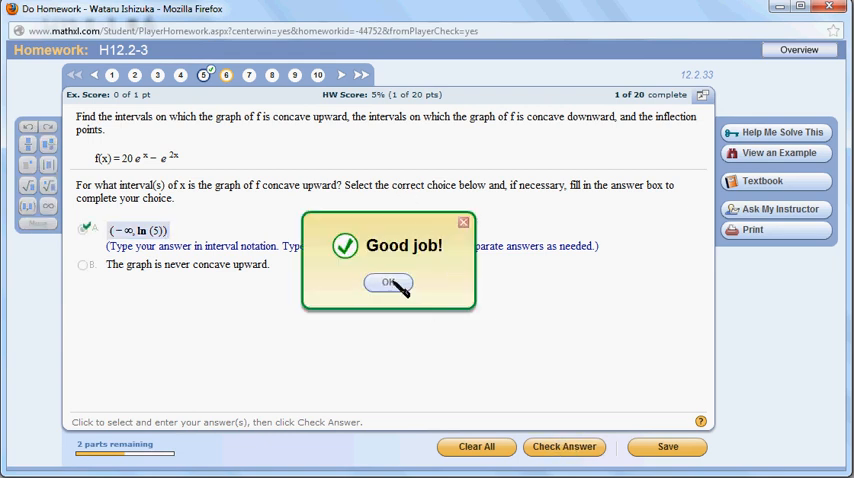
Answer the concave-down interval as (ln(5), ∞) with option A and submit it
{"action": "left_click", "coordinate": [384, 282]}
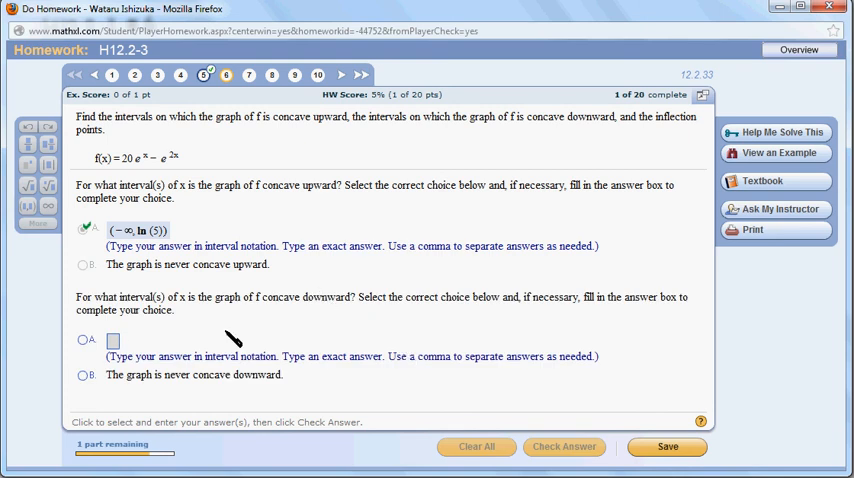
{"action": "left_click", "coordinate": [80, 348]}
{"action": "type", "text": "(ln (5),∞)"}
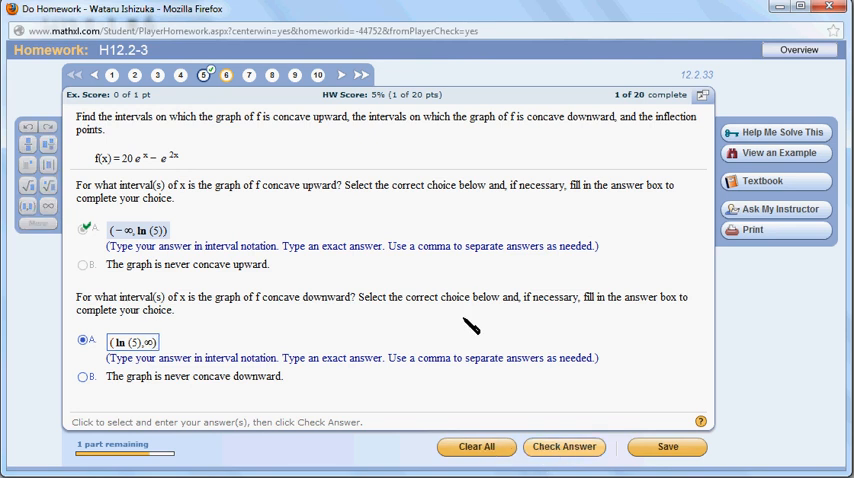
{"action": "left_click", "coordinate": [564, 448]}
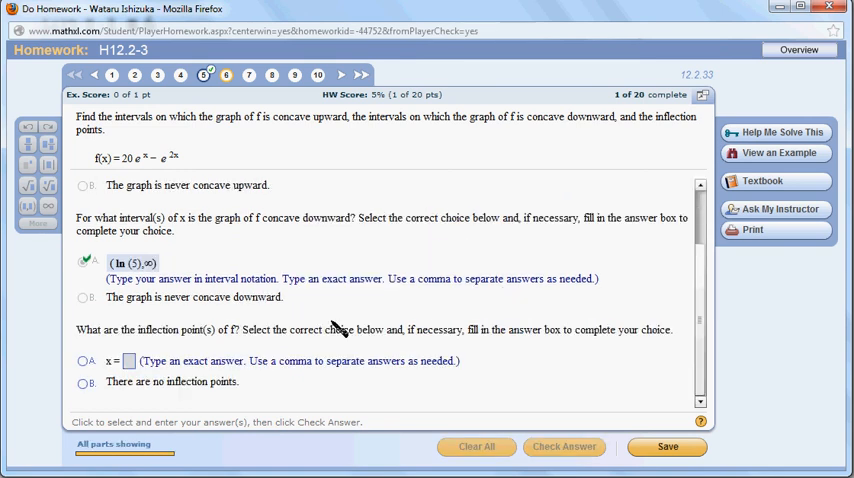
{"action": "mouse_move", "coordinate": [500, 352]}
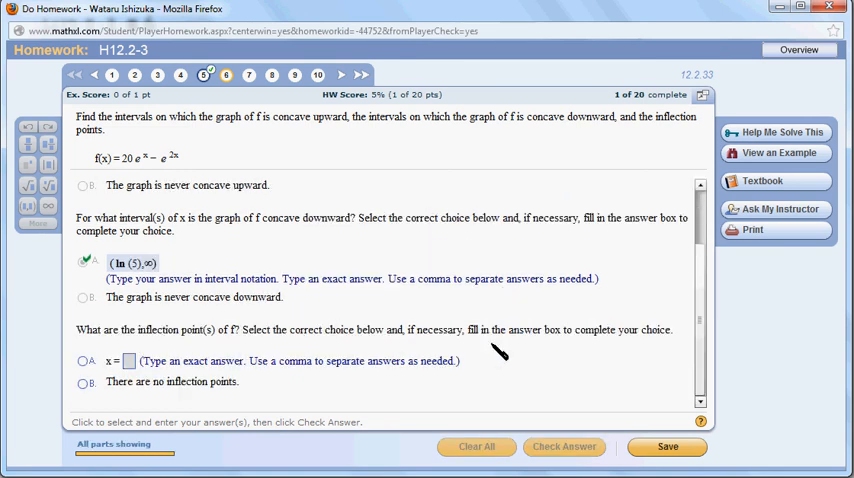
{"action": "mouse_move", "coordinate": [148, 406]}
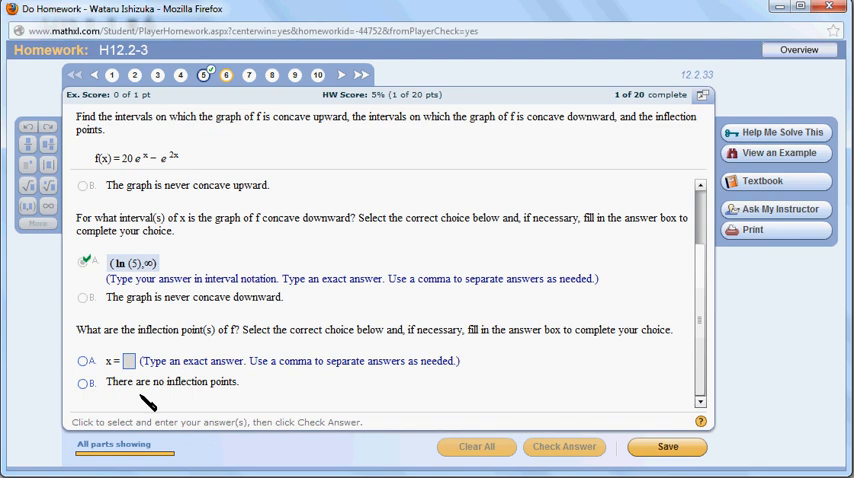
{"action": "mouse_move", "coordinate": [150, 156]}
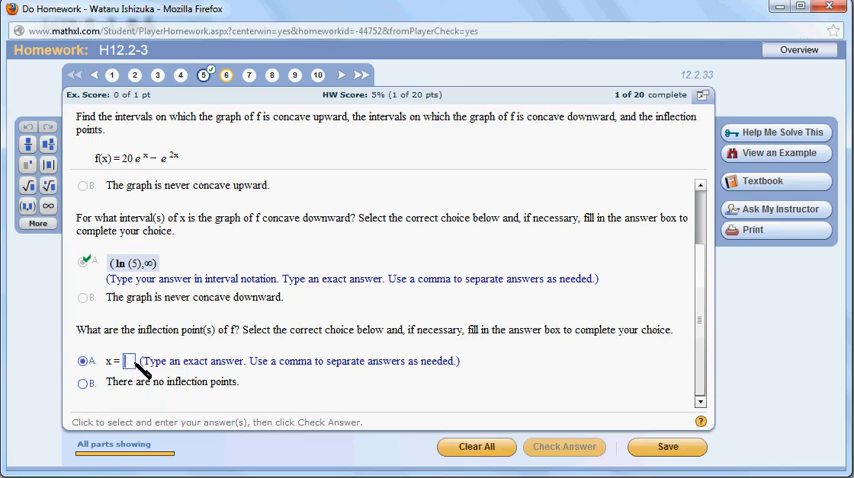
Answer the inflection point as x = ln(5), submit it and acknowledge the Good job message
{"action": "type", "text": "ln"}
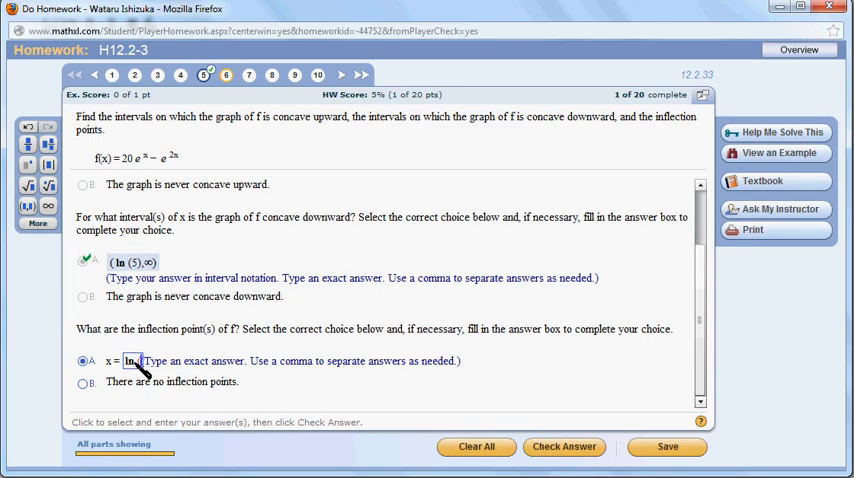
{"action": "type", "text": "(5)"}
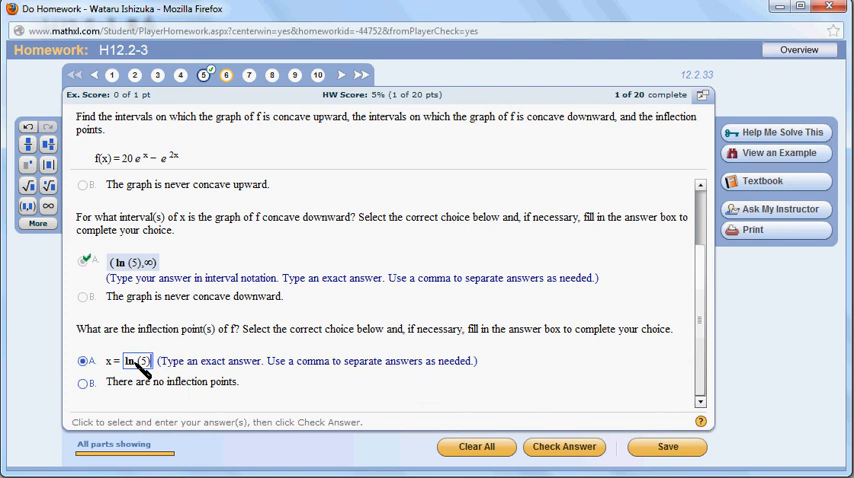
{"action": "left_click", "coordinate": [564, 448]}
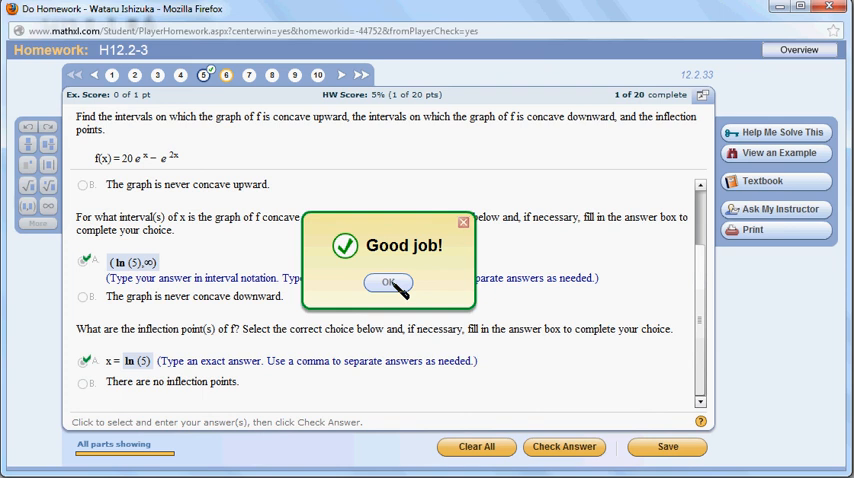
{"action": "left_click", "coordinate": [388, 280]}
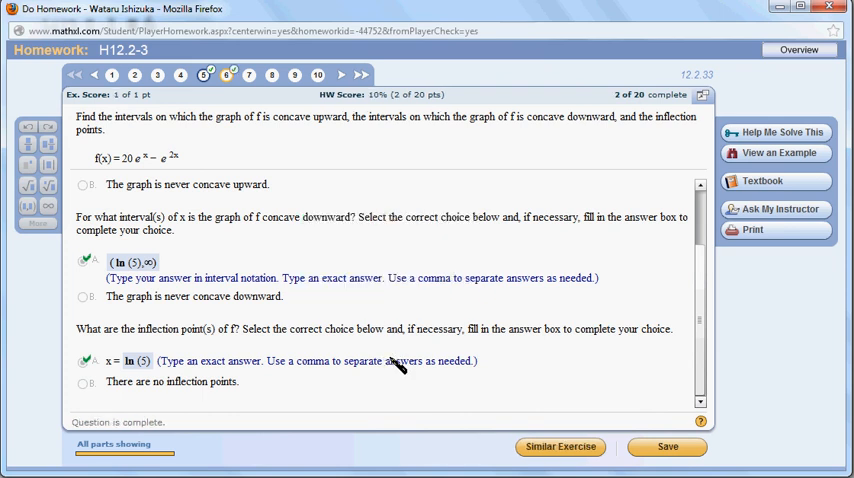
{"action": "mouse_move", "coordinate": [400, 370]}
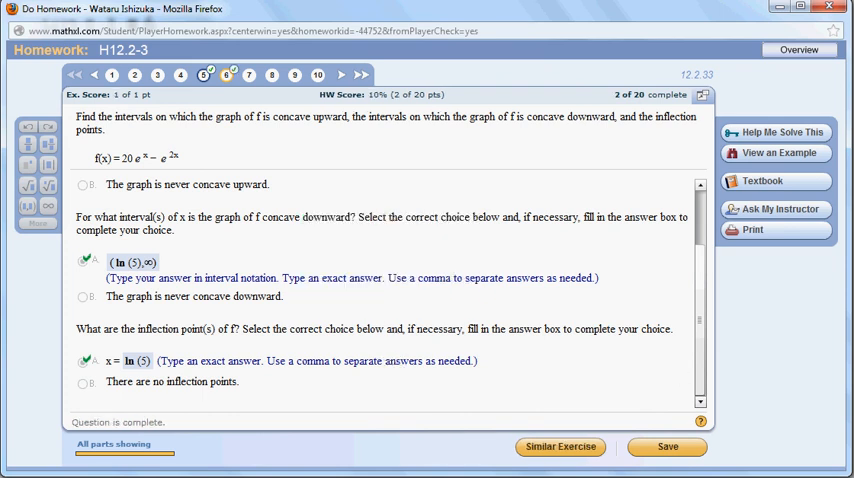